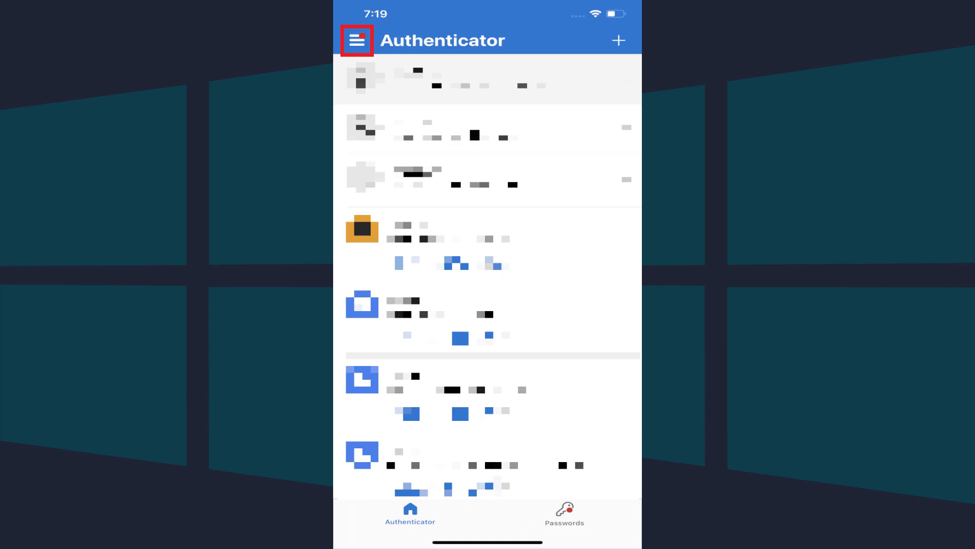
# Step: Open Authenticator's Settings from the hamburger menu to reach the backup options
pyautogui.click(357, 39)
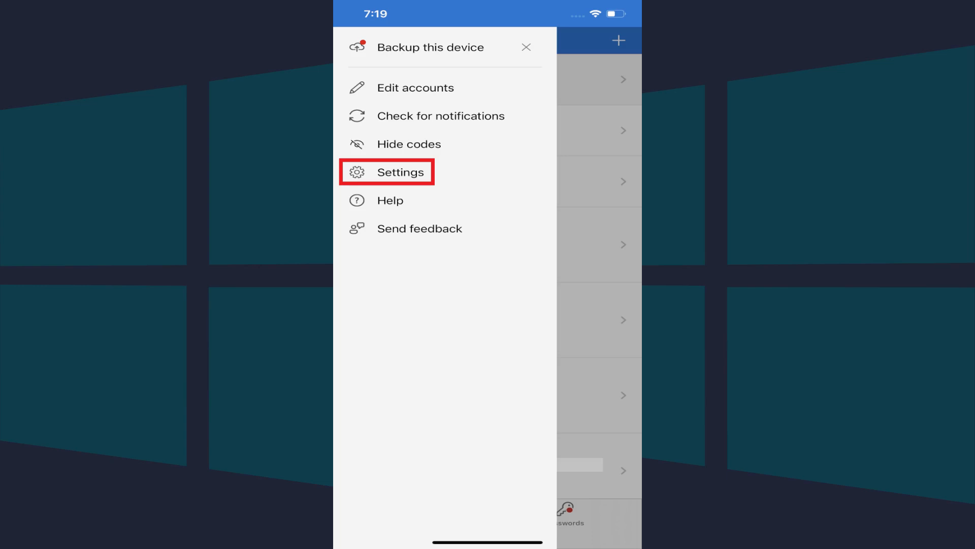
pyautogui.click(399, 171)
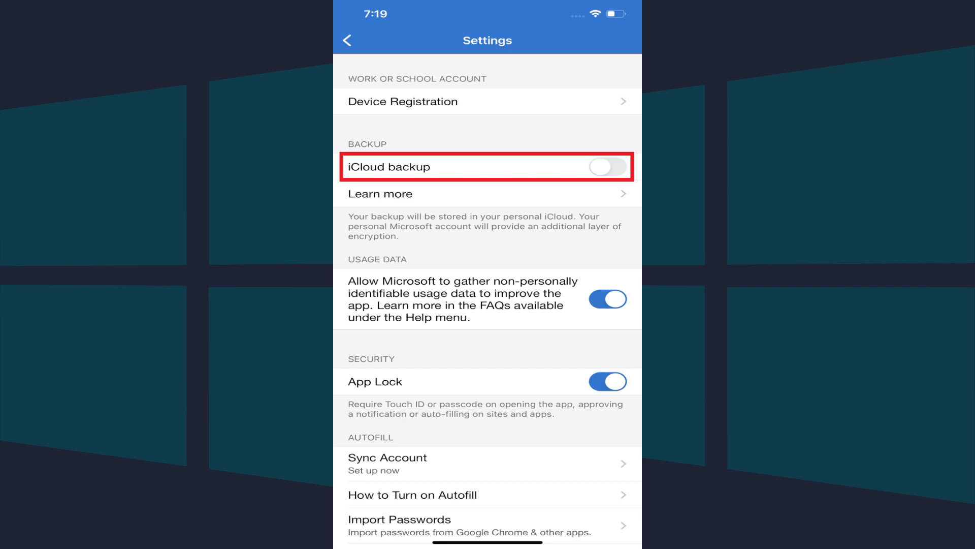
# Step: Turn on iCloud backup, keep the suggested recovery account, and confirm credentials are backed up
pyautogui.click(606, 169)
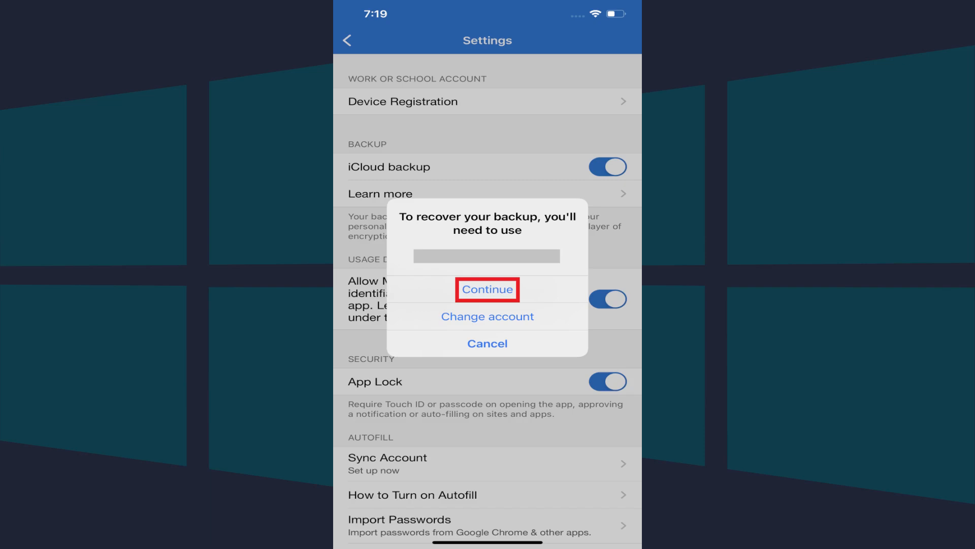
pyautogui.click(487, 289)
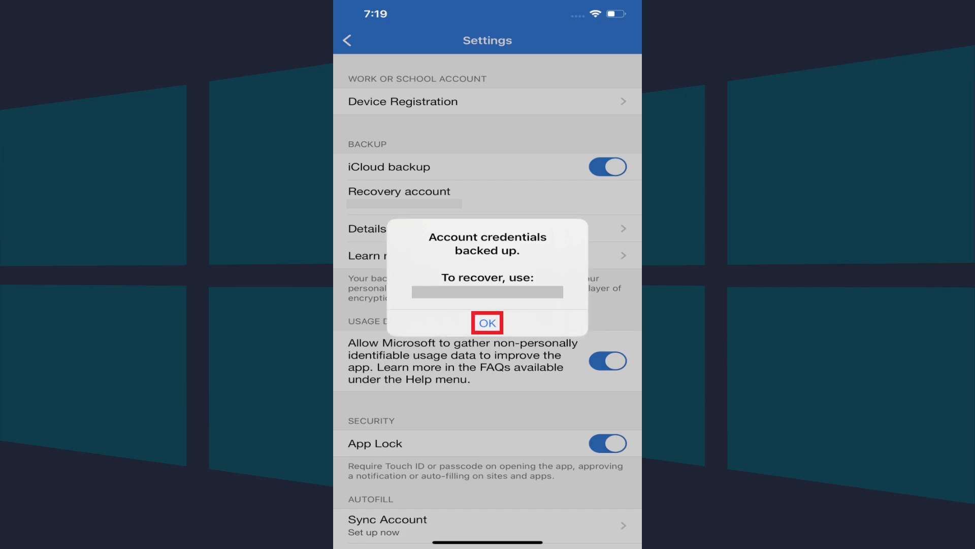
pyautogui.click(487, 328)
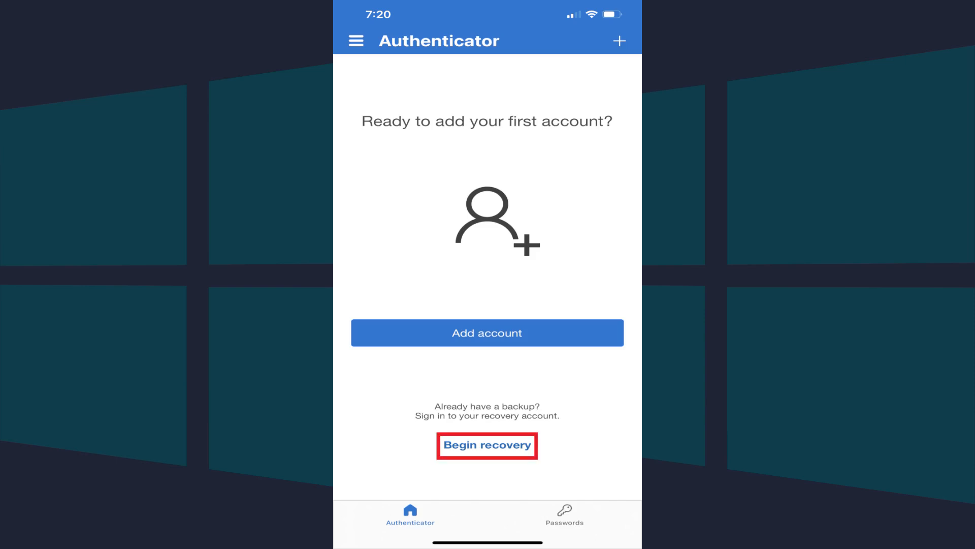
# Step: Begin recovery and submit the recovery account's email, phone, or Skype sign-in name
pyautogui.click(487, 446)
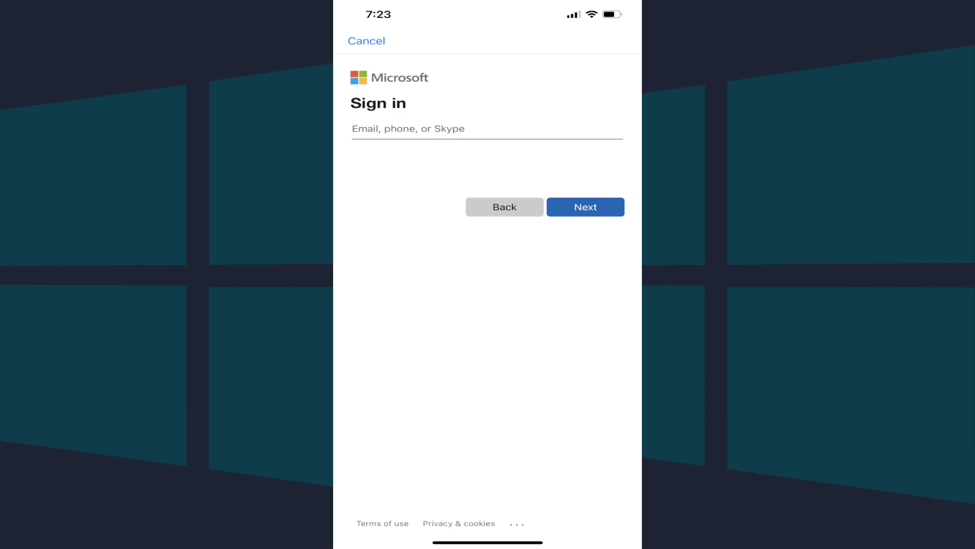
pyautogui.click(408, 129)
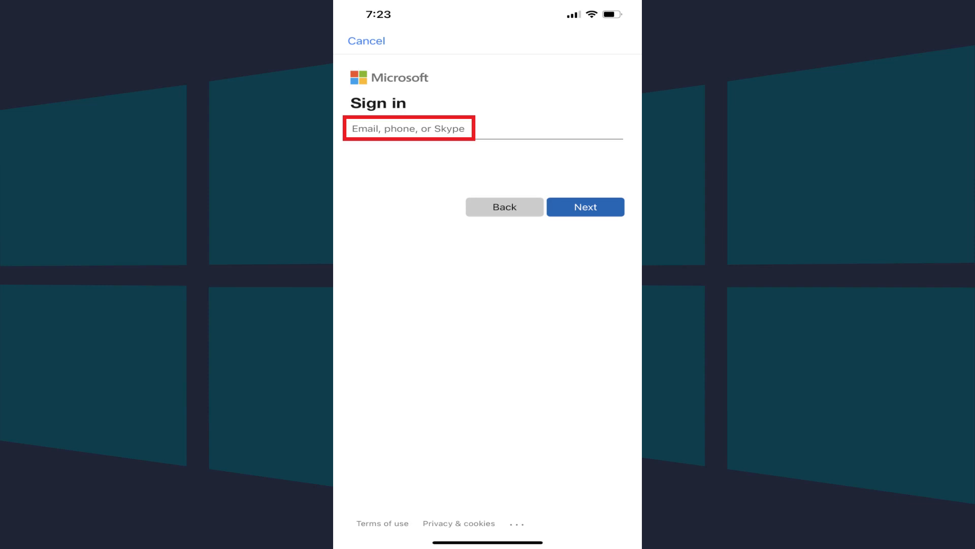
pyautogui.click(585, 207)
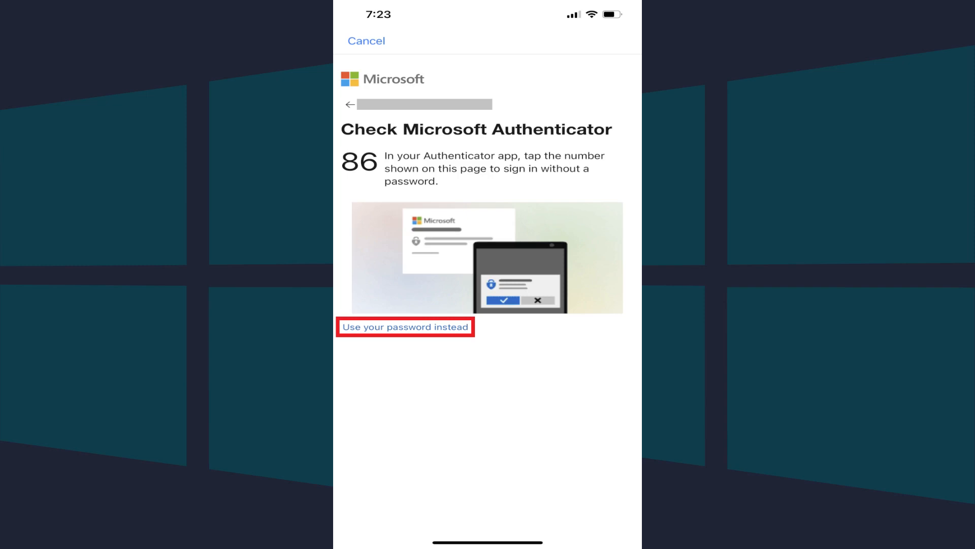
# Step: Sign in with the account password instead of number-match approval
pyautogui.click(404, 327)
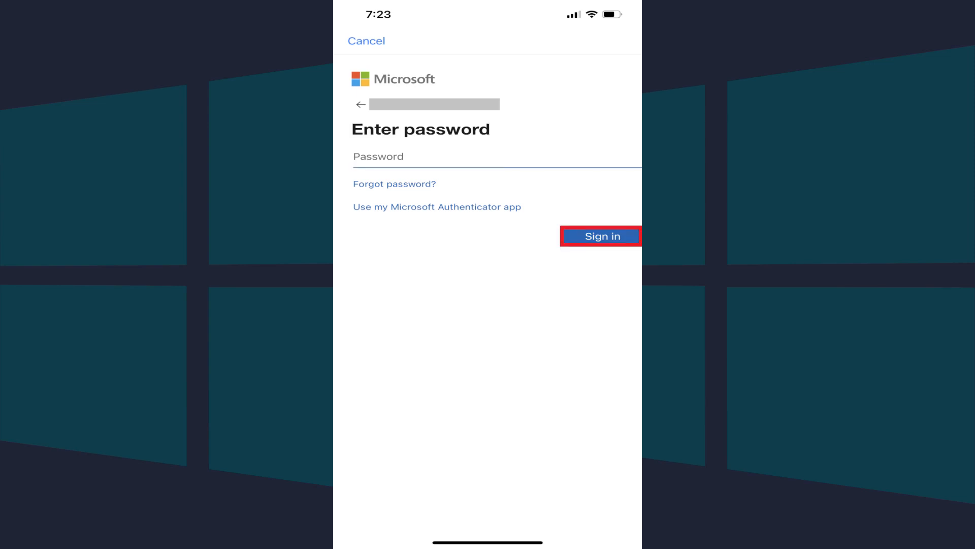
pyautogui.click(601, 236)
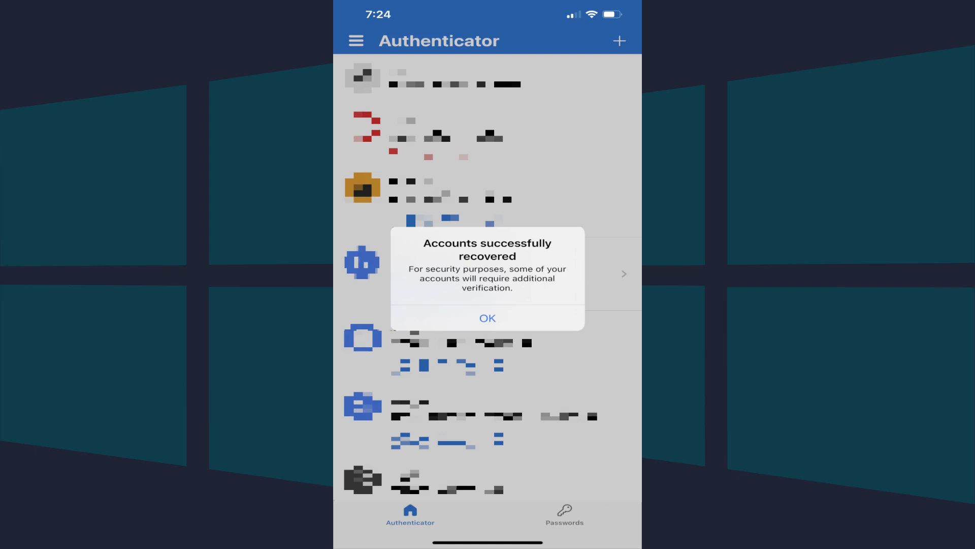
# Step: Dismiss the 'Accounts successfully recovered' alert with OK
pyautogui.click(487, 318)
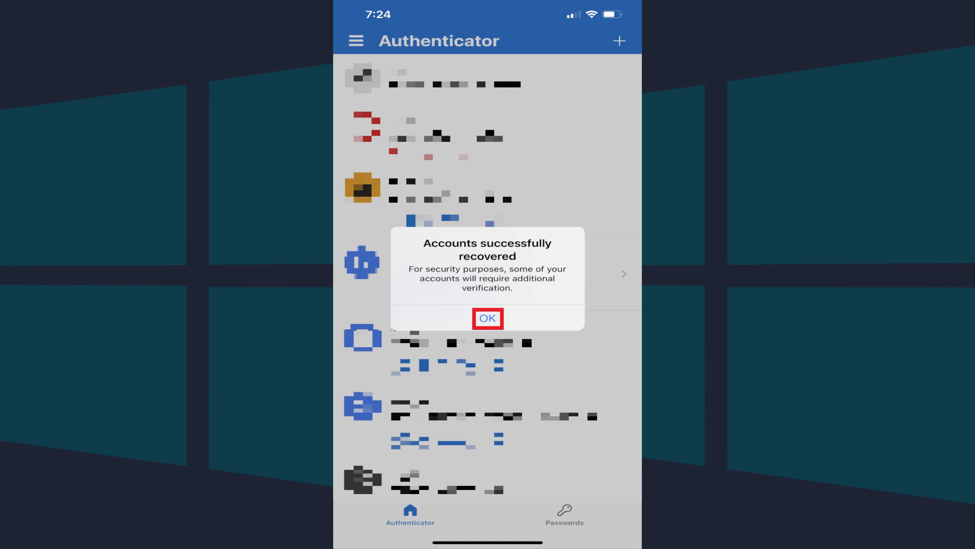
pyautogui.click(487, 318)
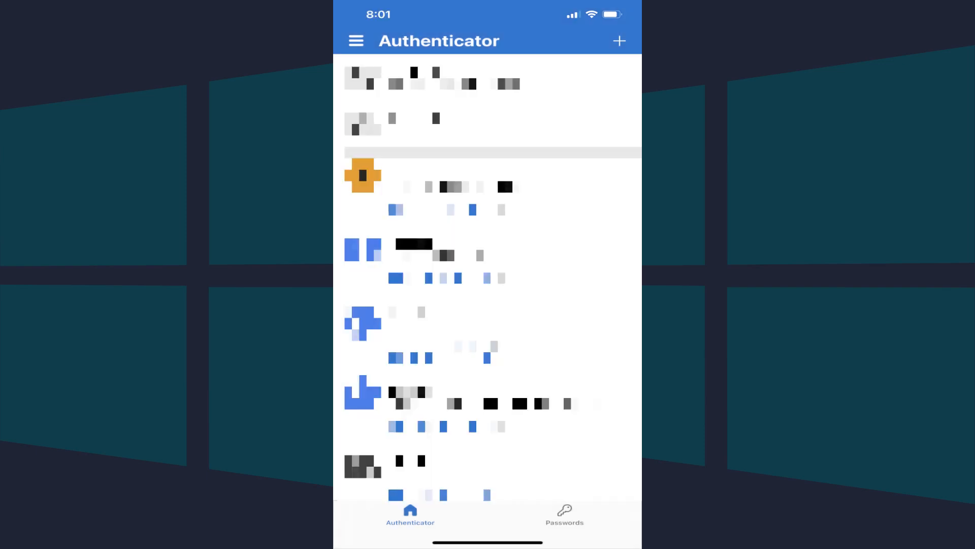